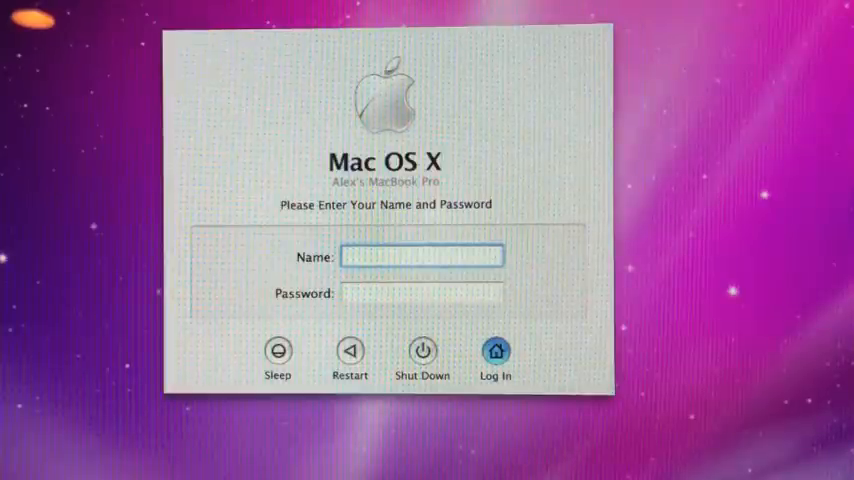
Focus the new bash window so the prompt is ready for commands
{"action": "left_click", "coordinate": [422, 256]}
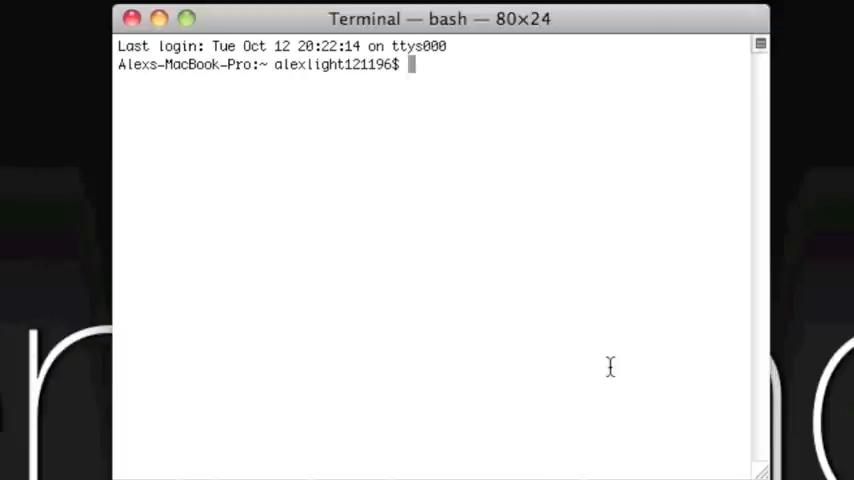
Enter 'sudo defaults write /Library/Preferences/com.apple.loginwindow' at the prompt, not yet run
{"action": "type", "text": "su"}
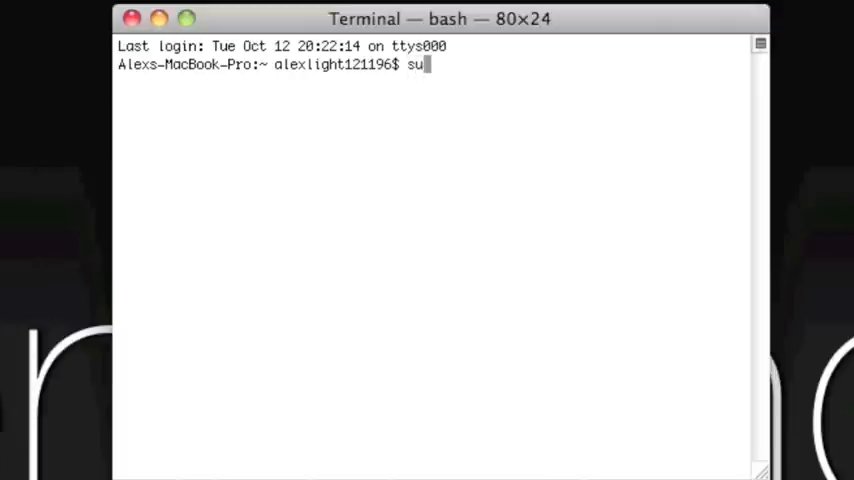
{"action": "type", "text": "do"}
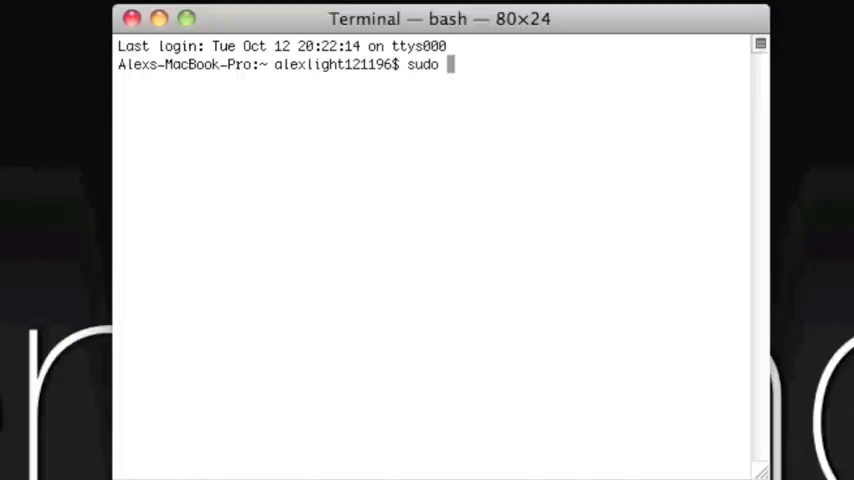
{"action": "type", "text": "defaults w"}
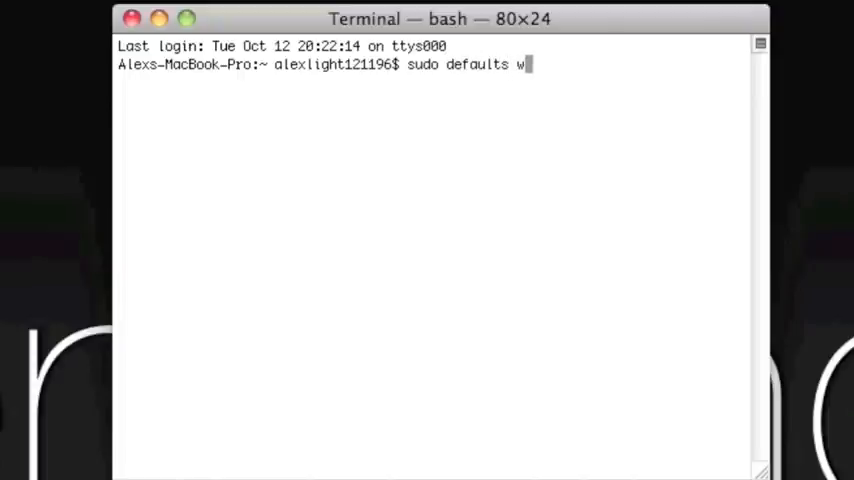
{"action": "type", "text": "rite"}
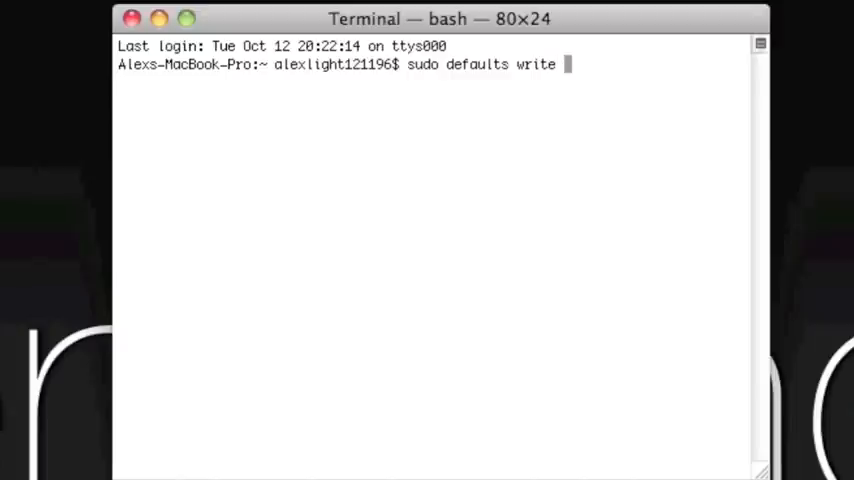
{"action": "type", "text": "/"}
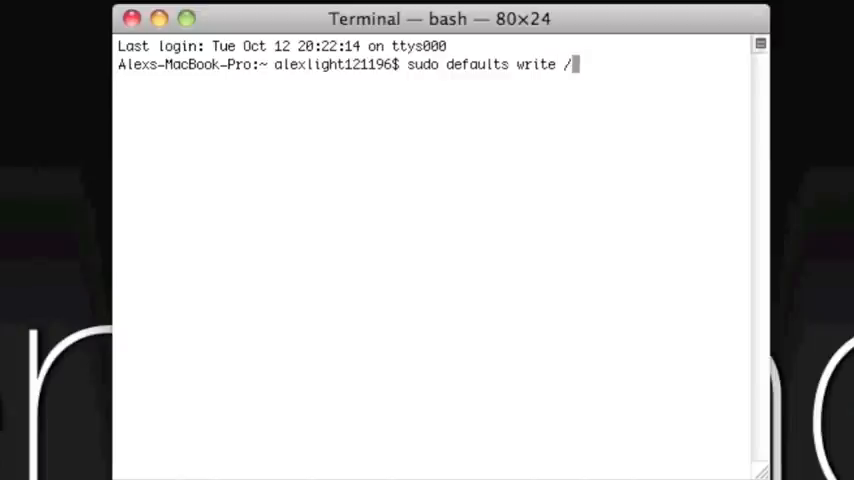
{"action": "type", "text": "Library/"}
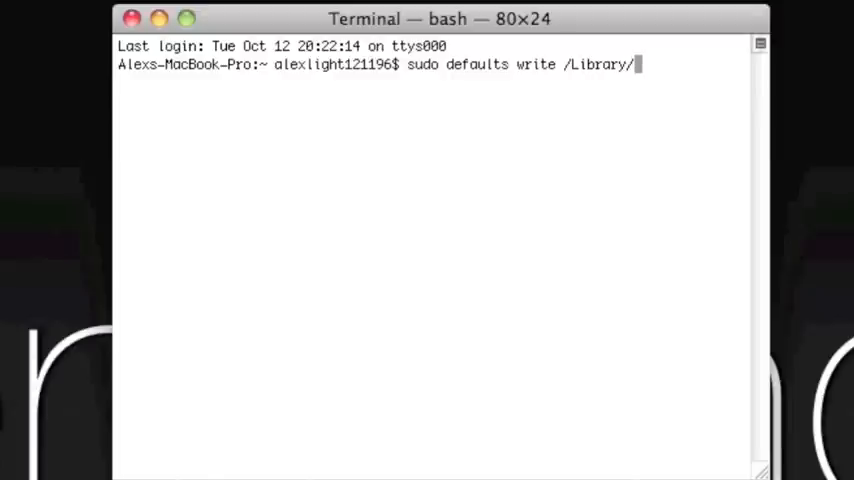
{"action": "type", "text": "P"}
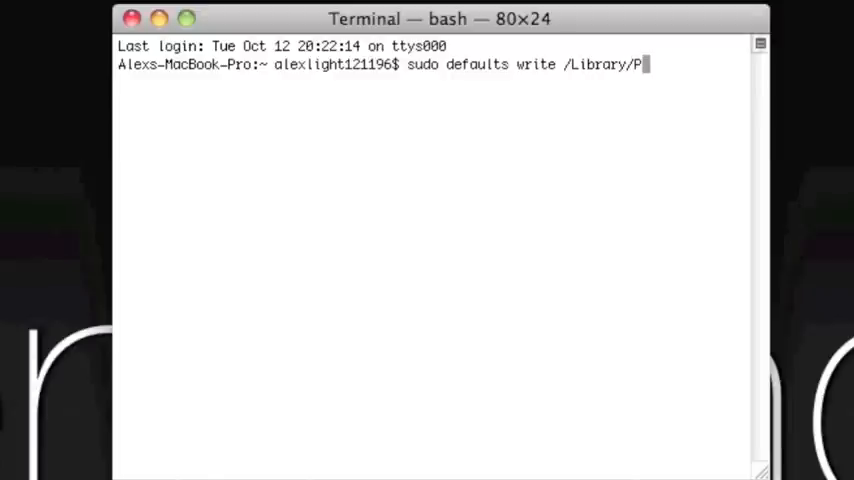
{"action": "type", "text": "reference"}
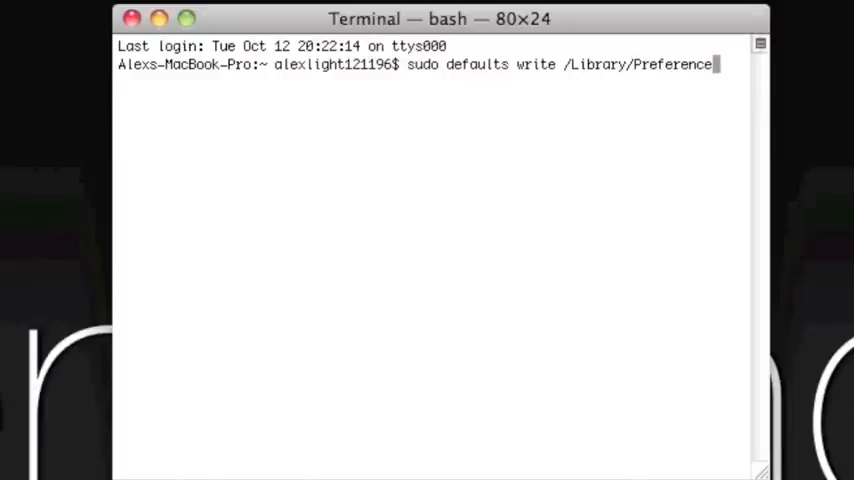
{"action": "type", "text": "s/"}
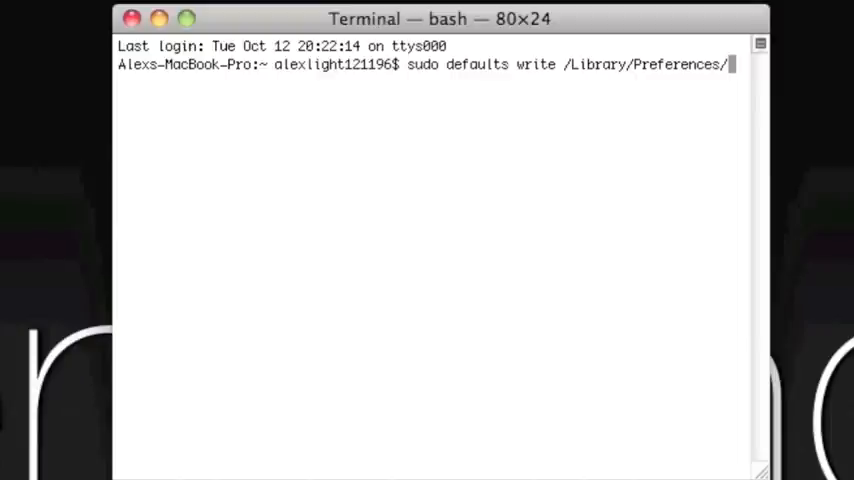
{"action": "type", "text": "com."}
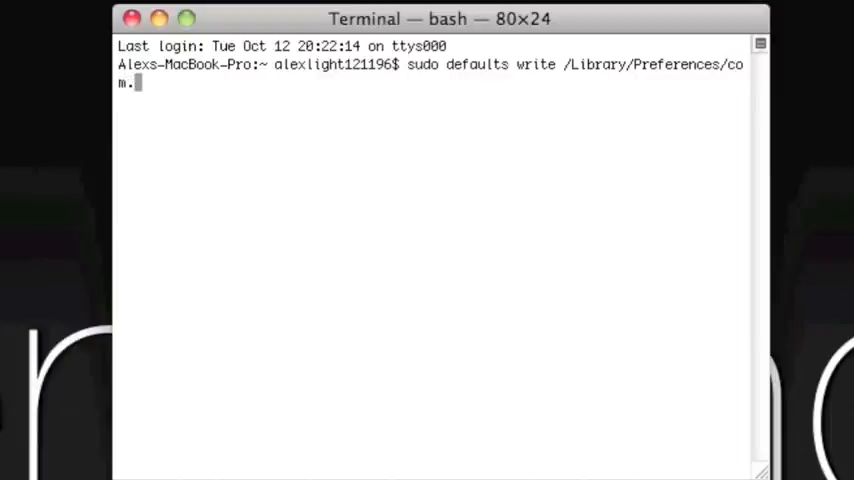
{"action": "type", "text": "apple.lo"}
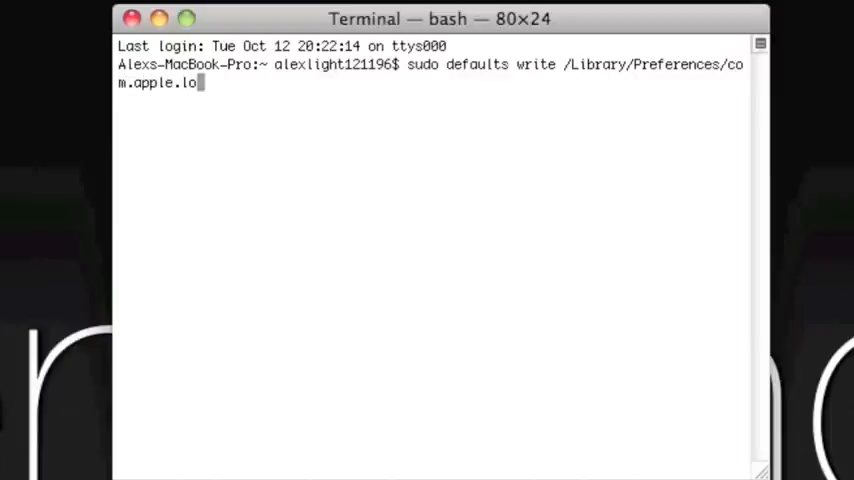
{"action": "type", "text": "ginwindow"}
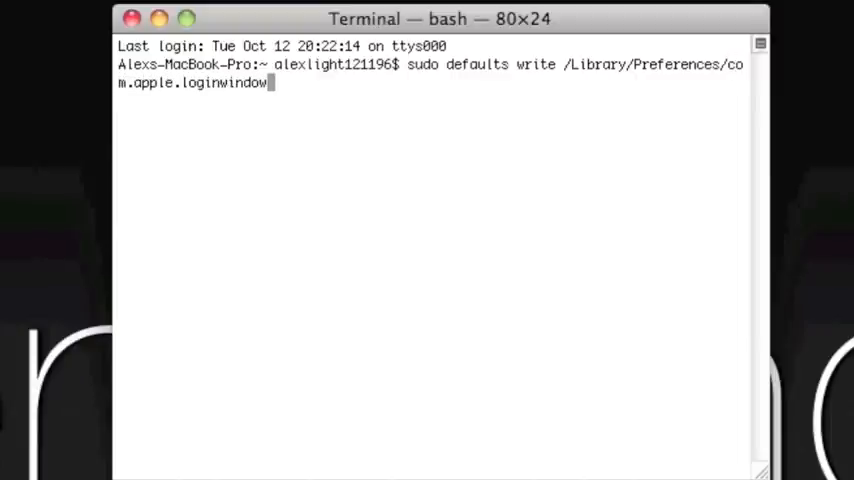
Append 'LoginwindowText "Welcome to everything4ipo"' to complete the login-window message command
{"action": "type", "text": "L"}
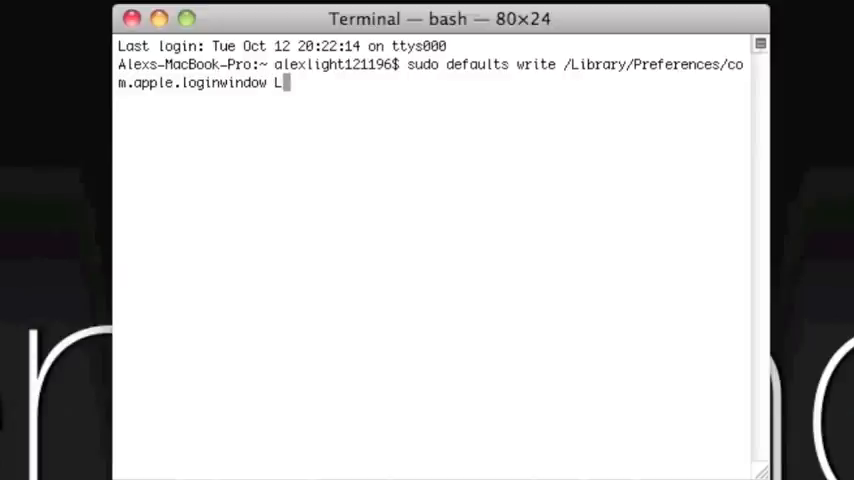
{"action": "type", "text": "oginwi"}
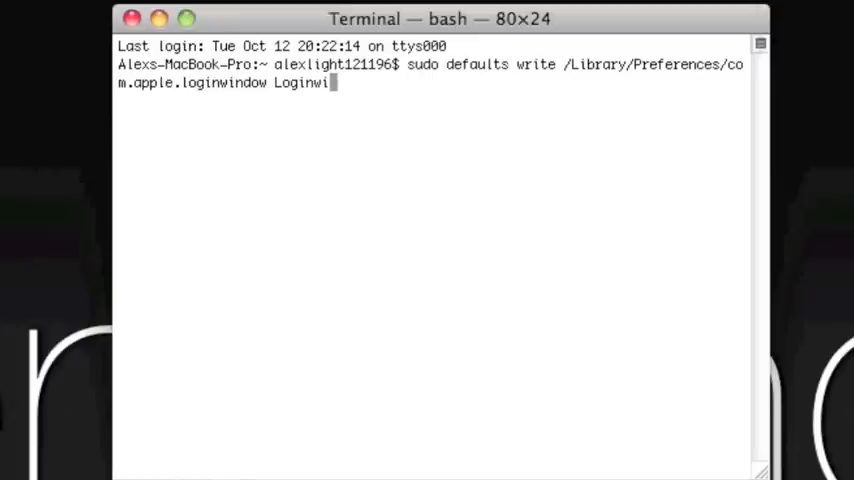
{"action": "type", "text": "dow"}
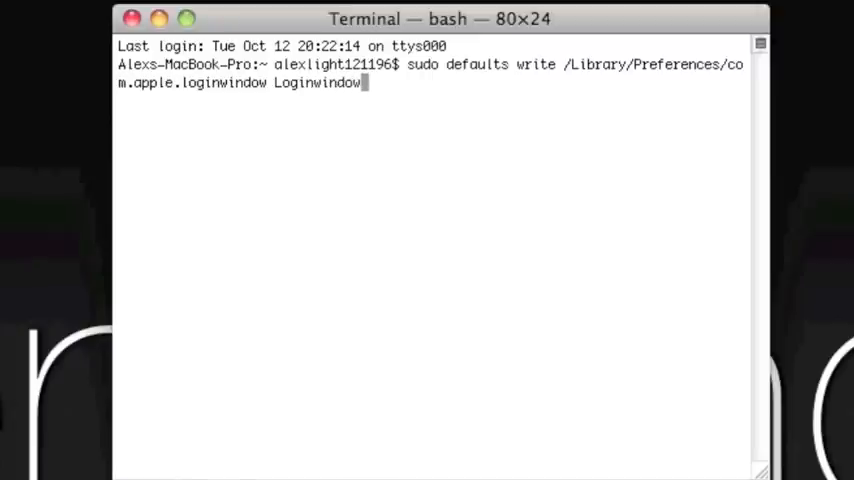
{"action": "type", "text": "Text"}
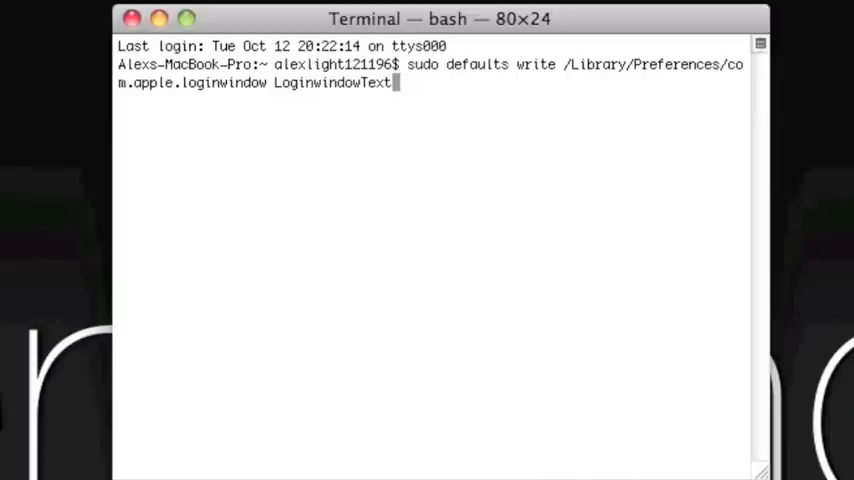
{"action": "type", "text": "\""}
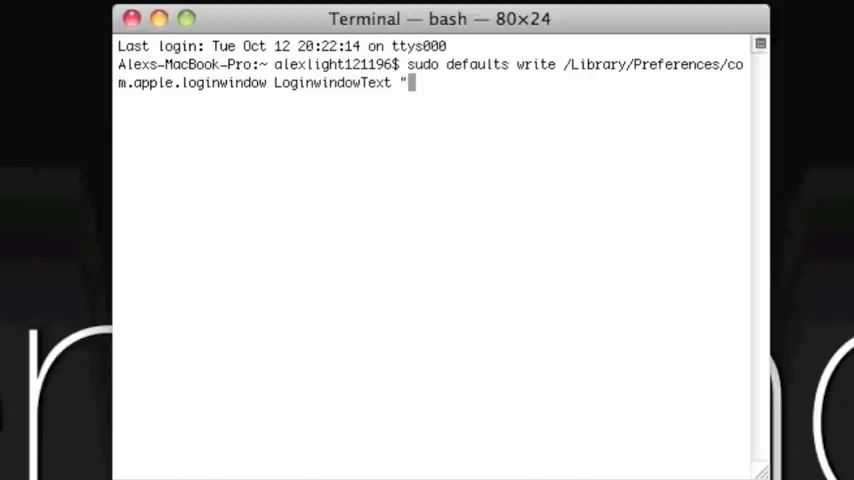
{"action": "type", "text": "Welcome to"}
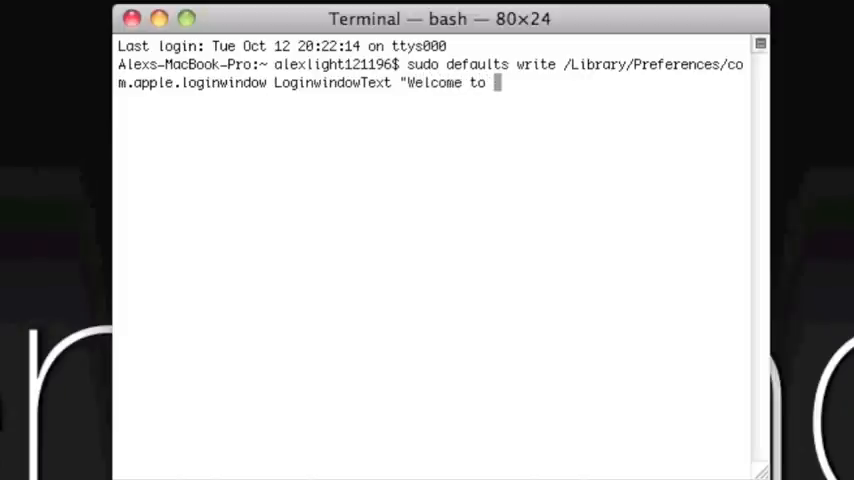
{"action": "type", "text": "everything 4i"}
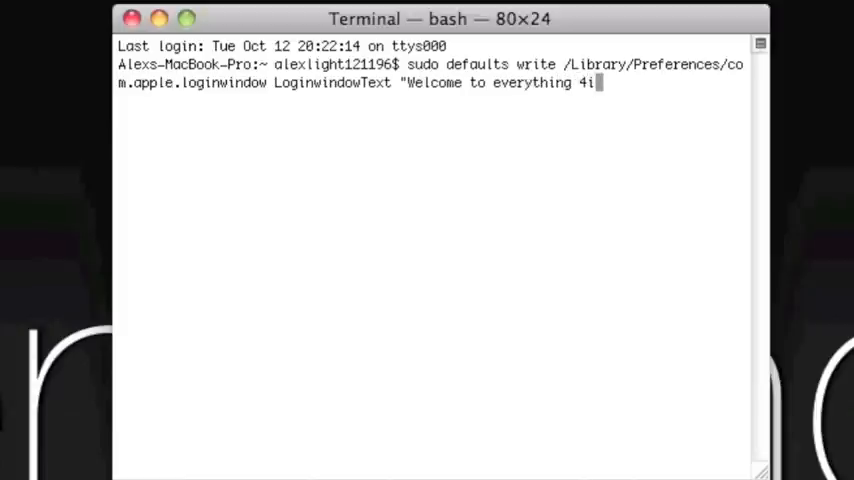
{"action": "type", "text": "po"}
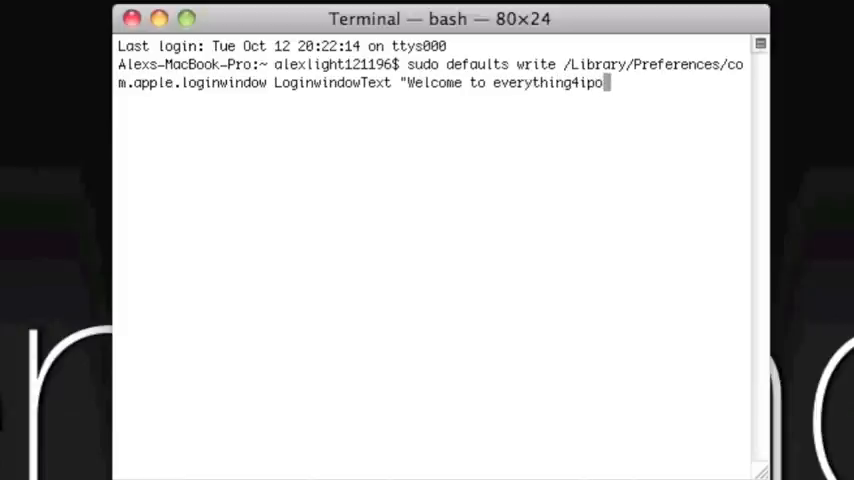
{"action": "type", "text": "\""}
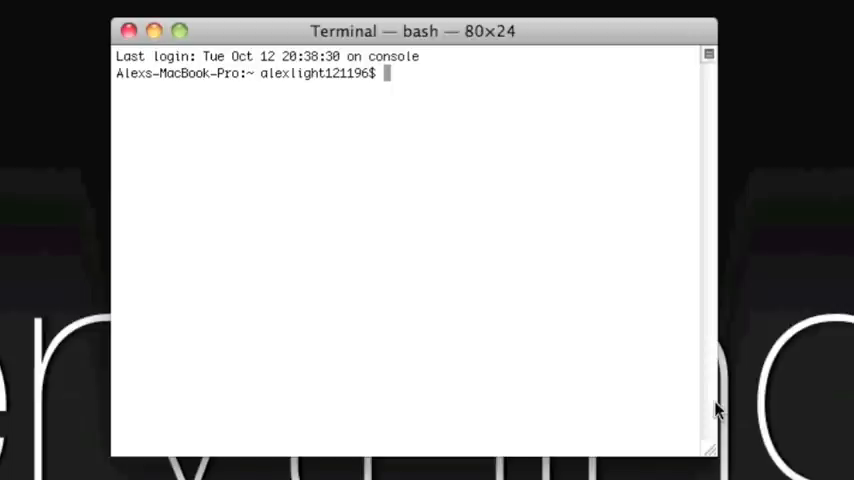
Enter 'sudo defaults write /Library/Preferences/com.apple.loginwindow' again at the prompt
{"action": "type", "text": "sudo"}
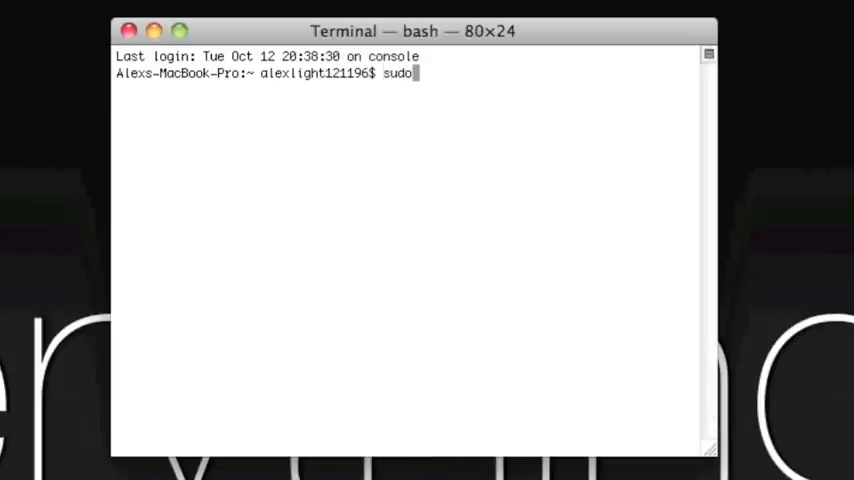
{"action": "type", "text": "defaults wri"}
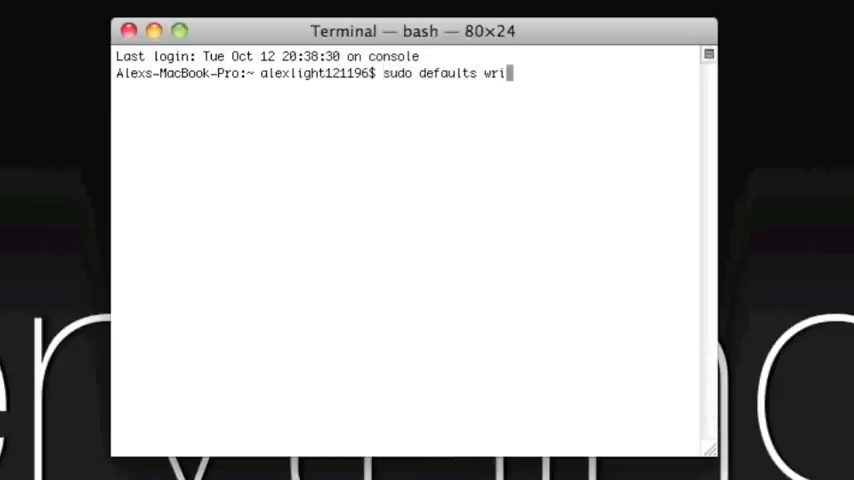
{"action": "type", "text": "te /"}
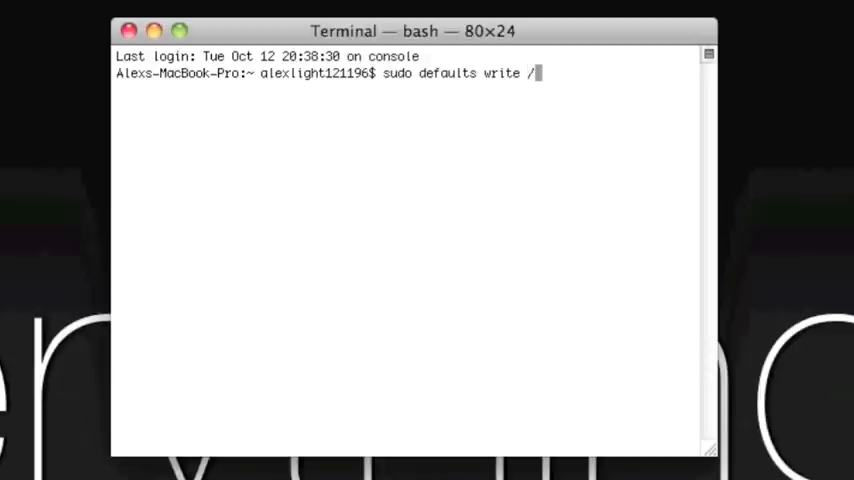
{"action": "type", "text": "Library"}
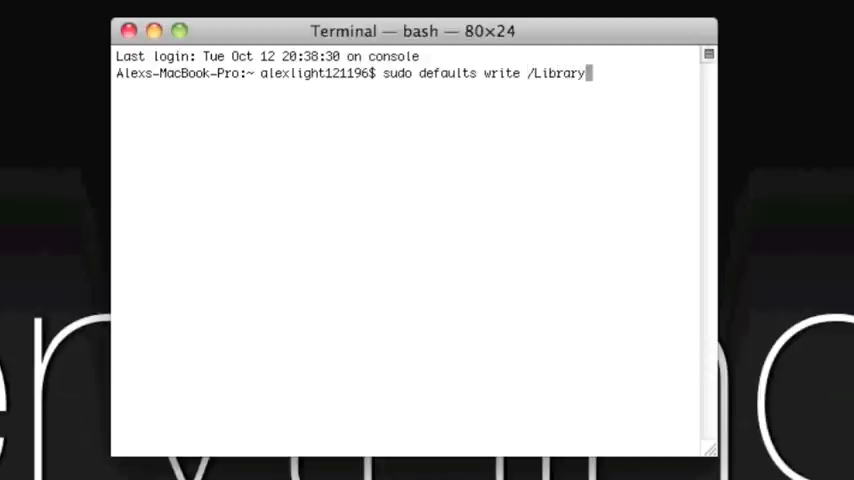
{"action": "type", "text": "/Pref"}
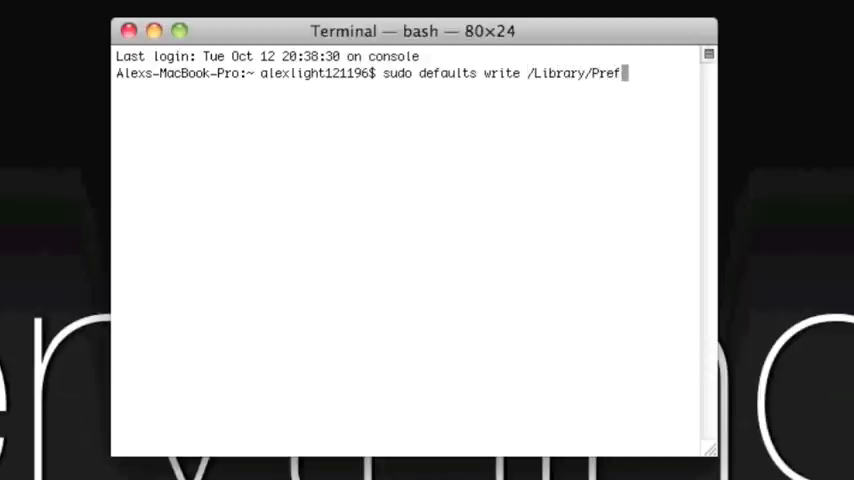
{"action": "type", "text": "erences"}
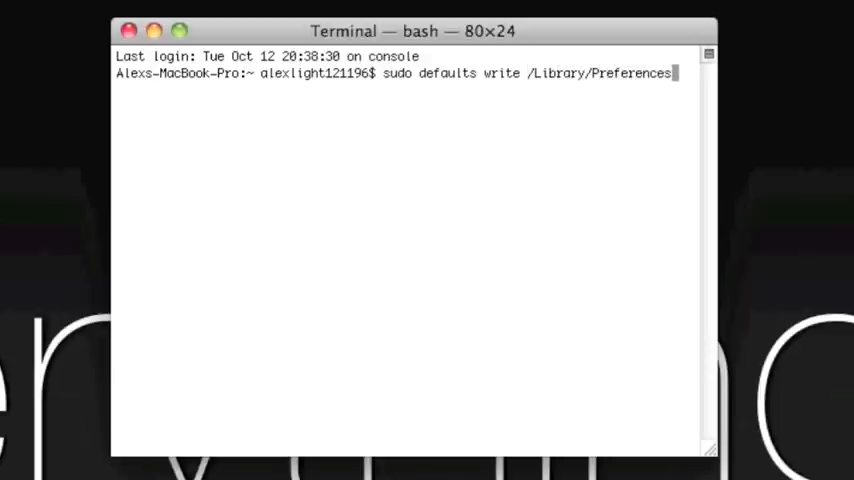
{"action": "type", "text": "/"}
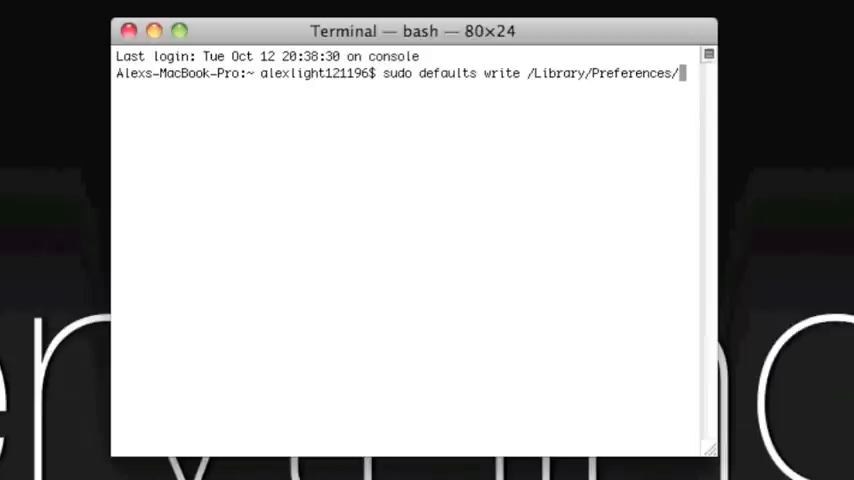
{"action": "type", "text": "com.apple.loginwindow"}
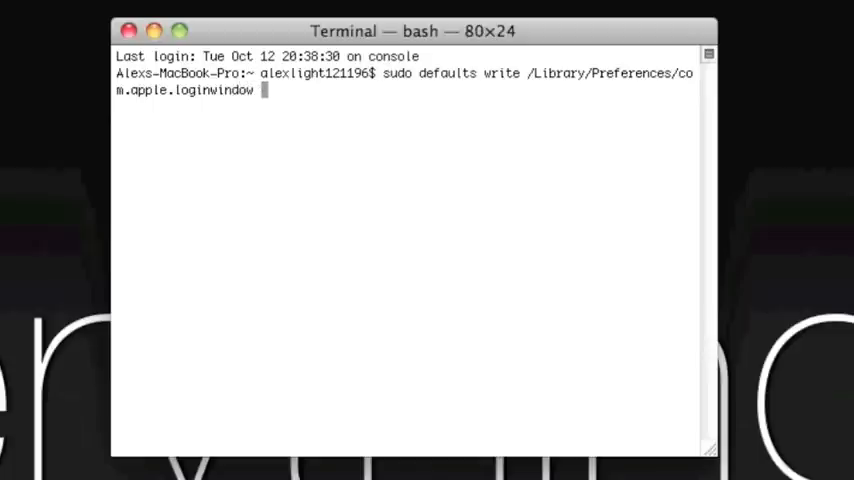
Append 'LoginwindowText ""' so the command clears the custom welcome message
{"action": "type", "text": "Lo"}
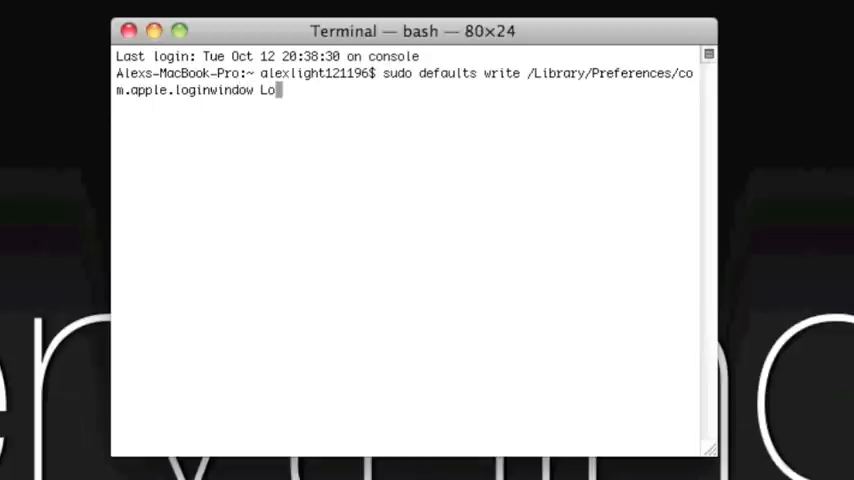
{"action": "type", "text": "ginw"}
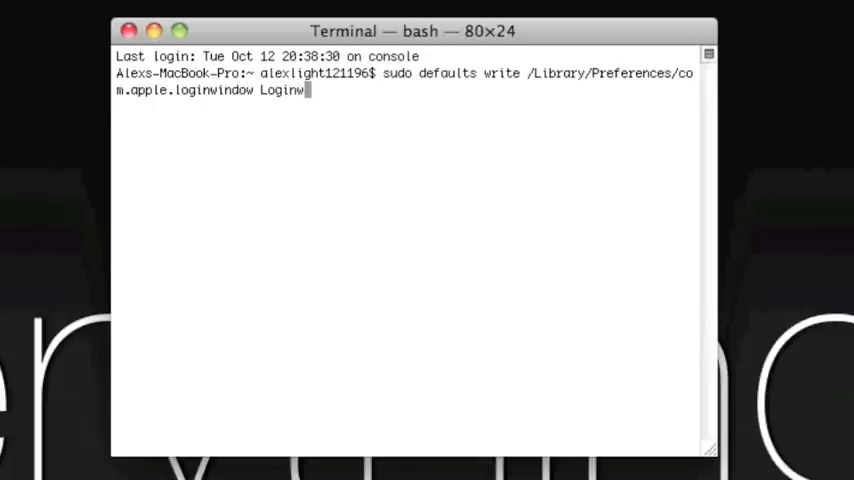
{"action": "type", "text": "indowText"}
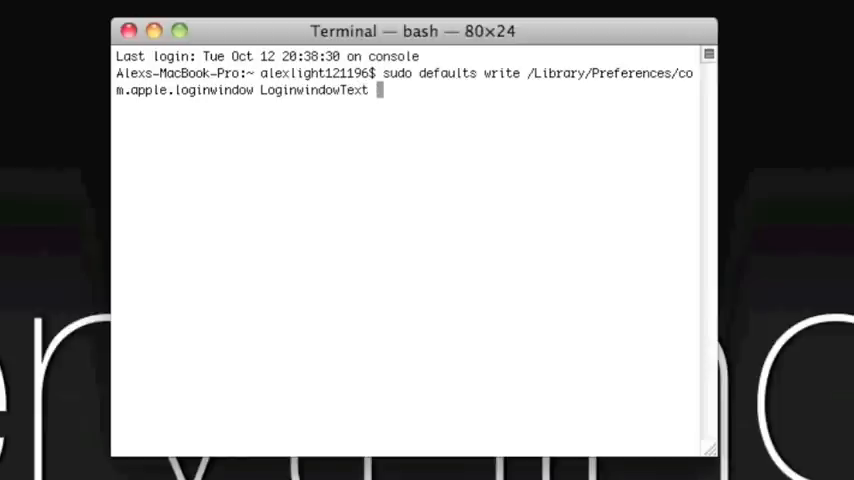
{"action": "type", "text": "\"\""}
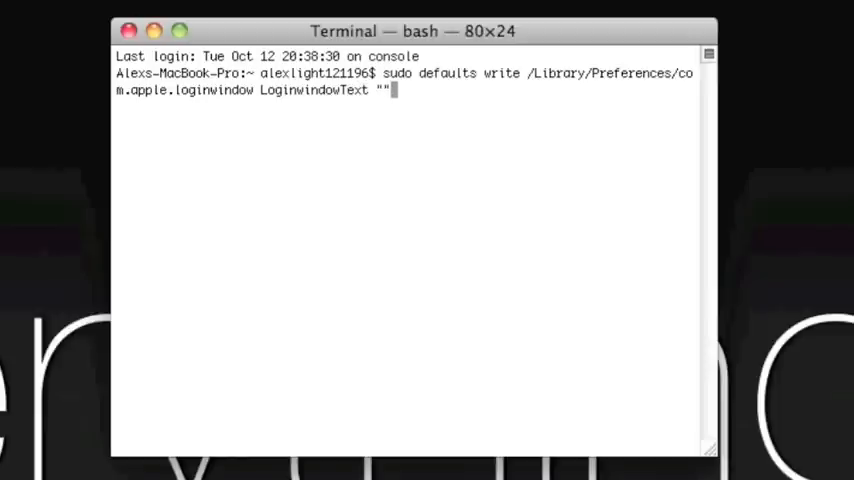